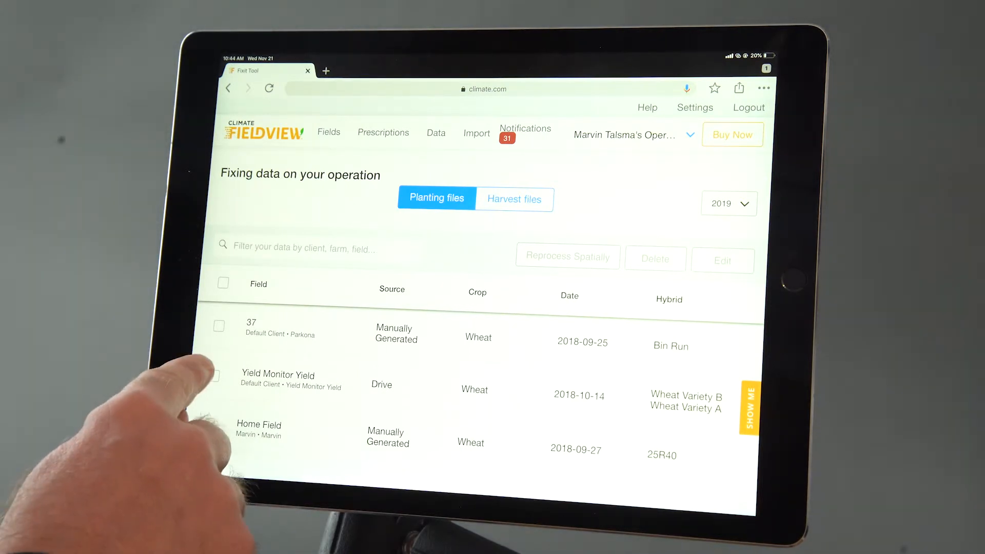
{"action": "left_click", "coordinate": [214, 375]}
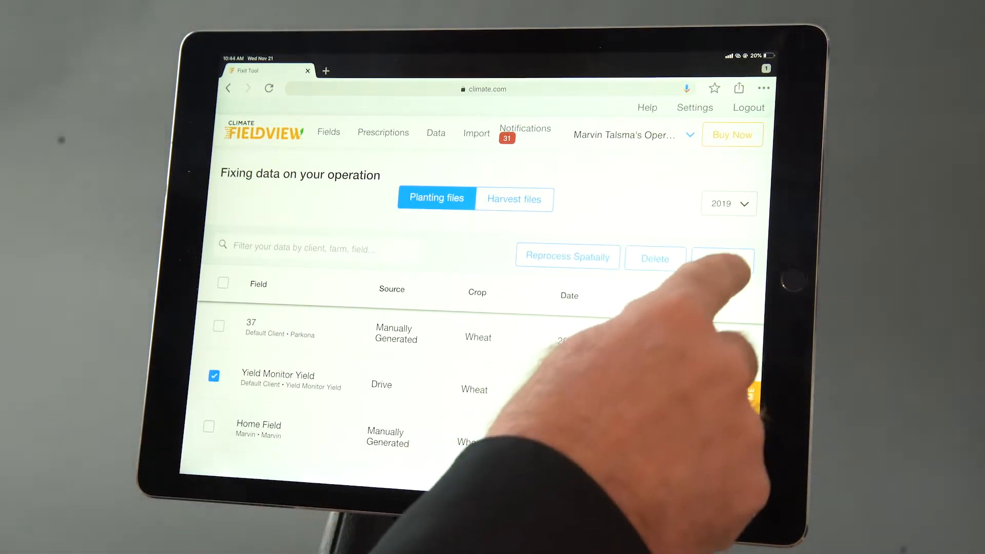
{"action": "left_click", "coordinate": [722, 258]}
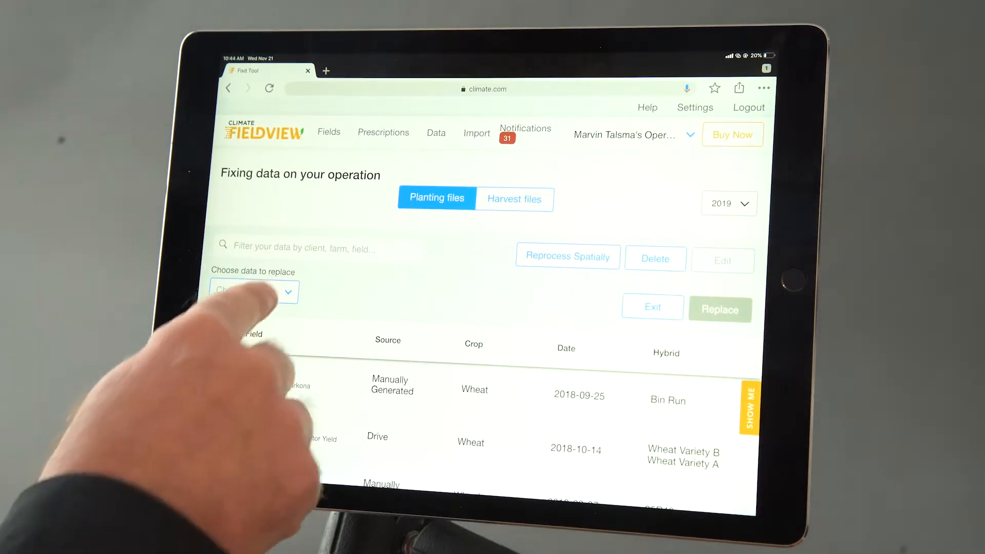
{"action": "left_click", "coordinate": [253, 290]}
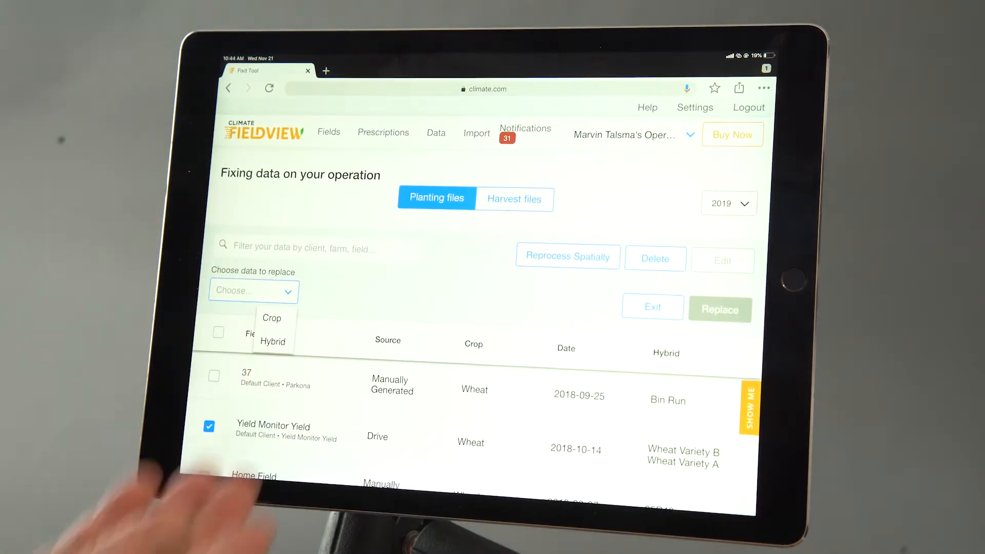
{"action": "left_click", "coordinate": [273, 341]}
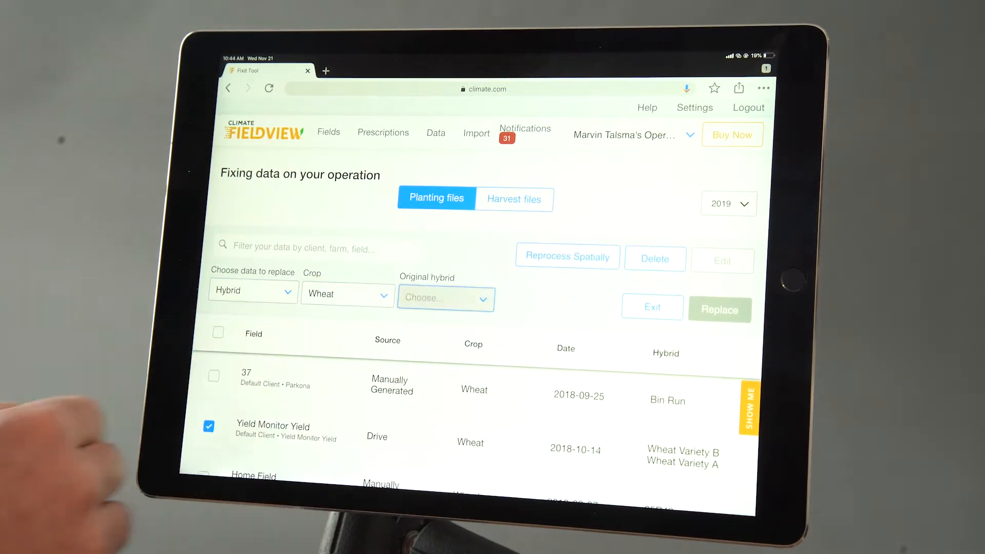
{"action": "left_click", "coordinate": [445, 297]}
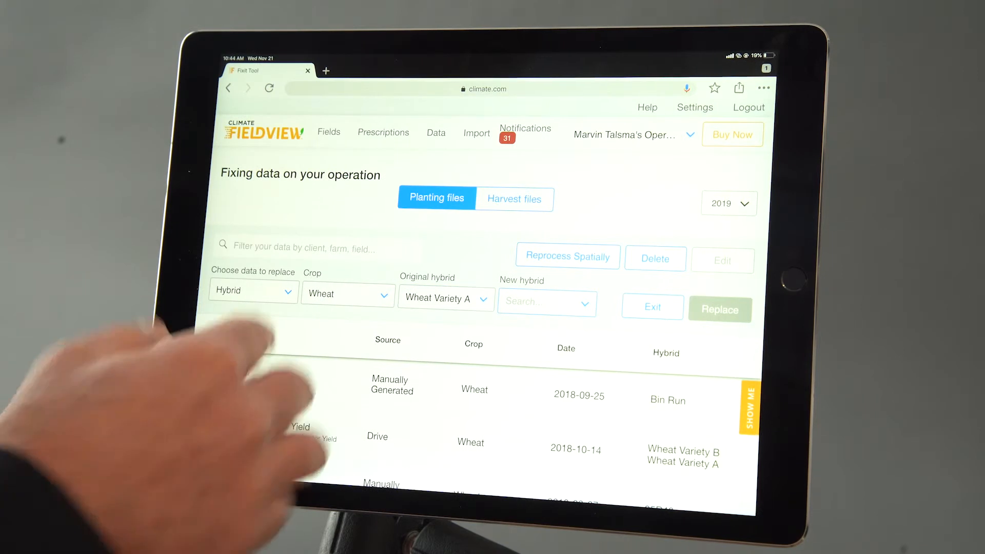
{"action": "left_click", "coordinate": [209, 426]}
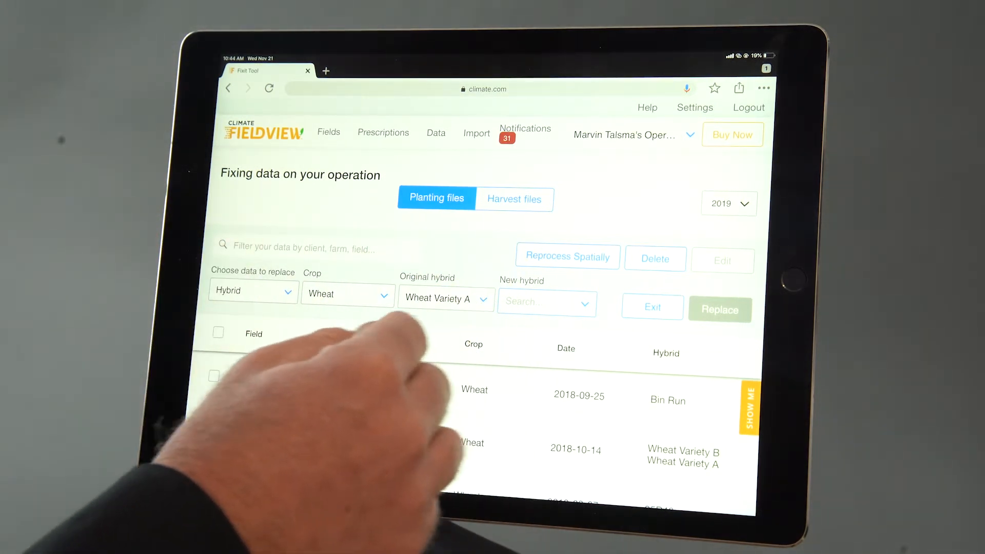
{"action": "left_click", "coordinate": [214, 425]}
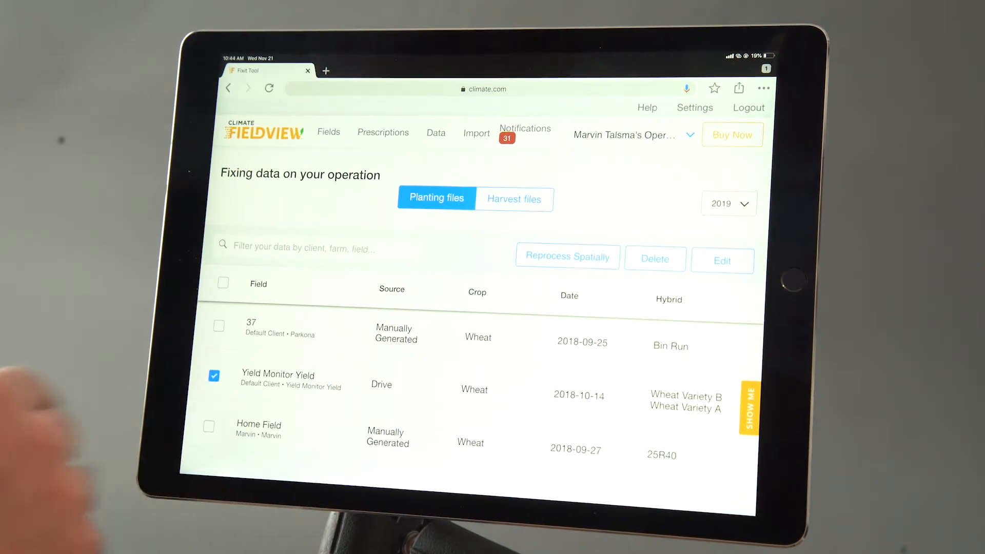
{"action": "left_click", "coordinate": [214, 375]}
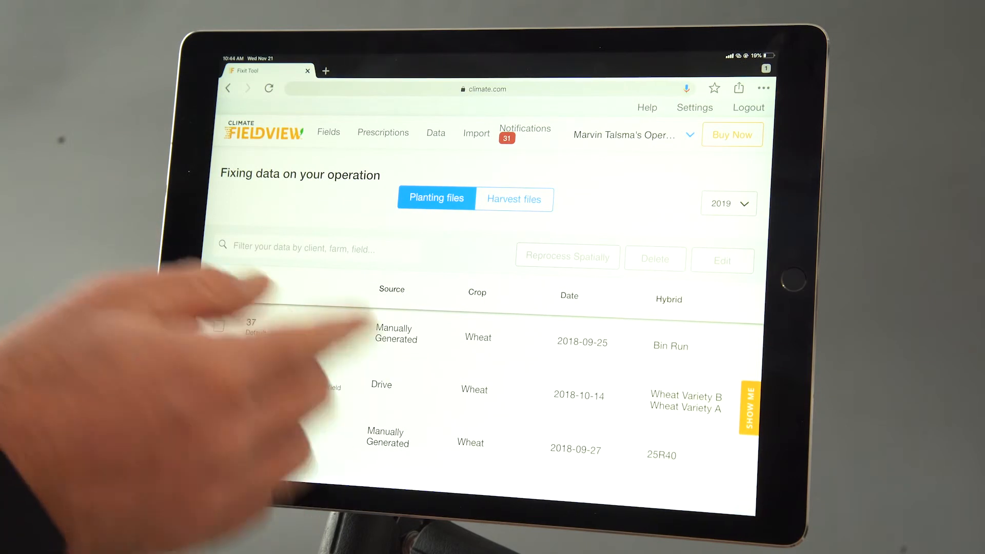